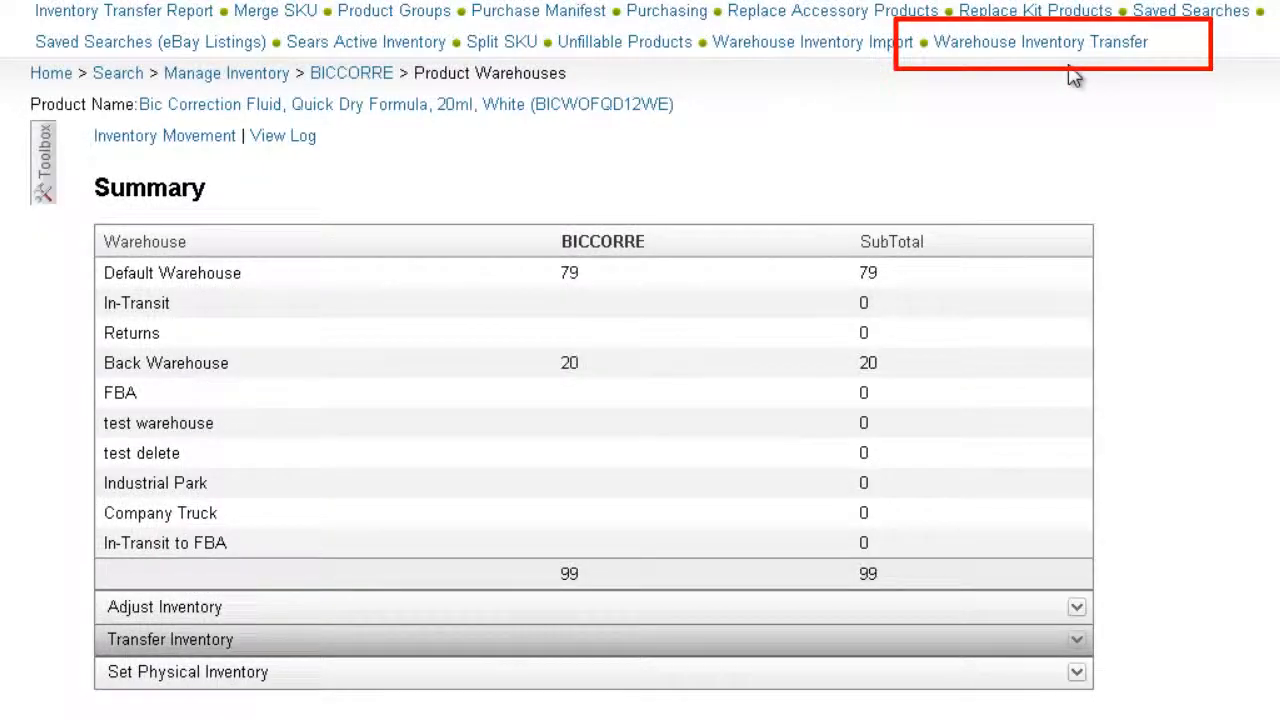
# Expand the Transfer Inventory section for the product showing 99 units in Default Warehouse.
pyautogui.click(1040, 42)
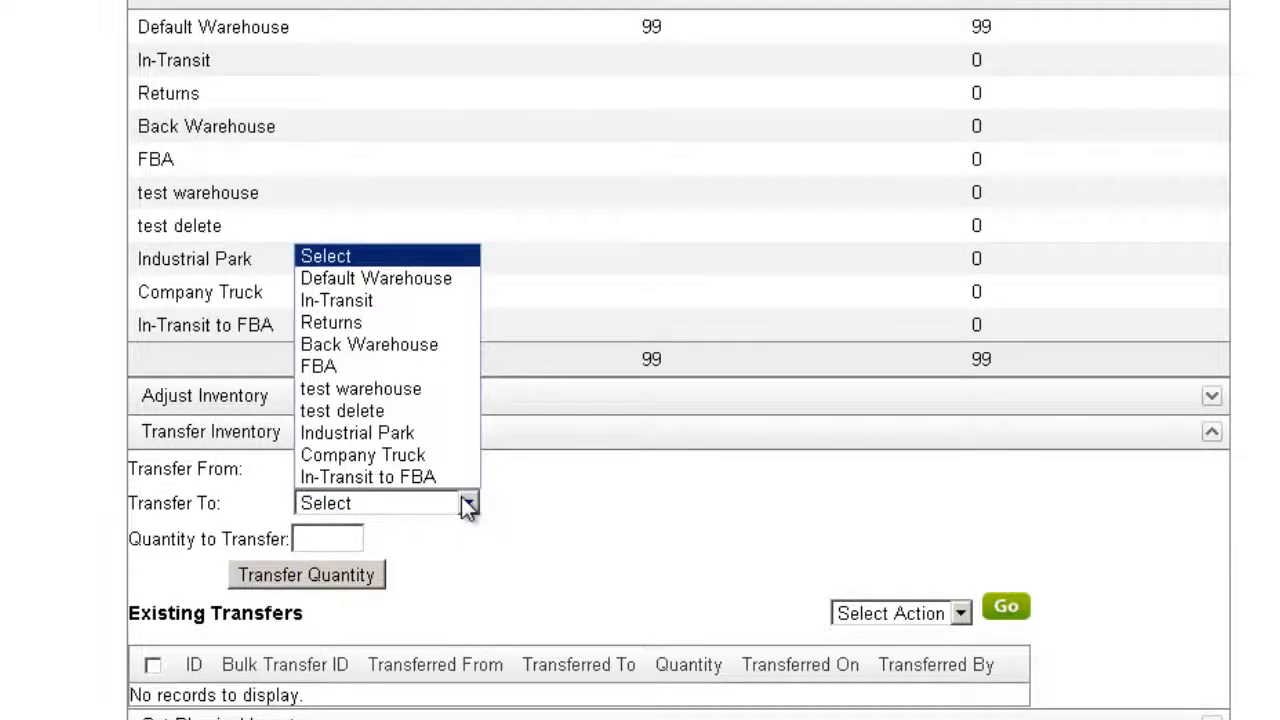
# Quick-transfer 20 units from Default Warehouse to Back Warehouse.
pyautogui.click(369, 344)
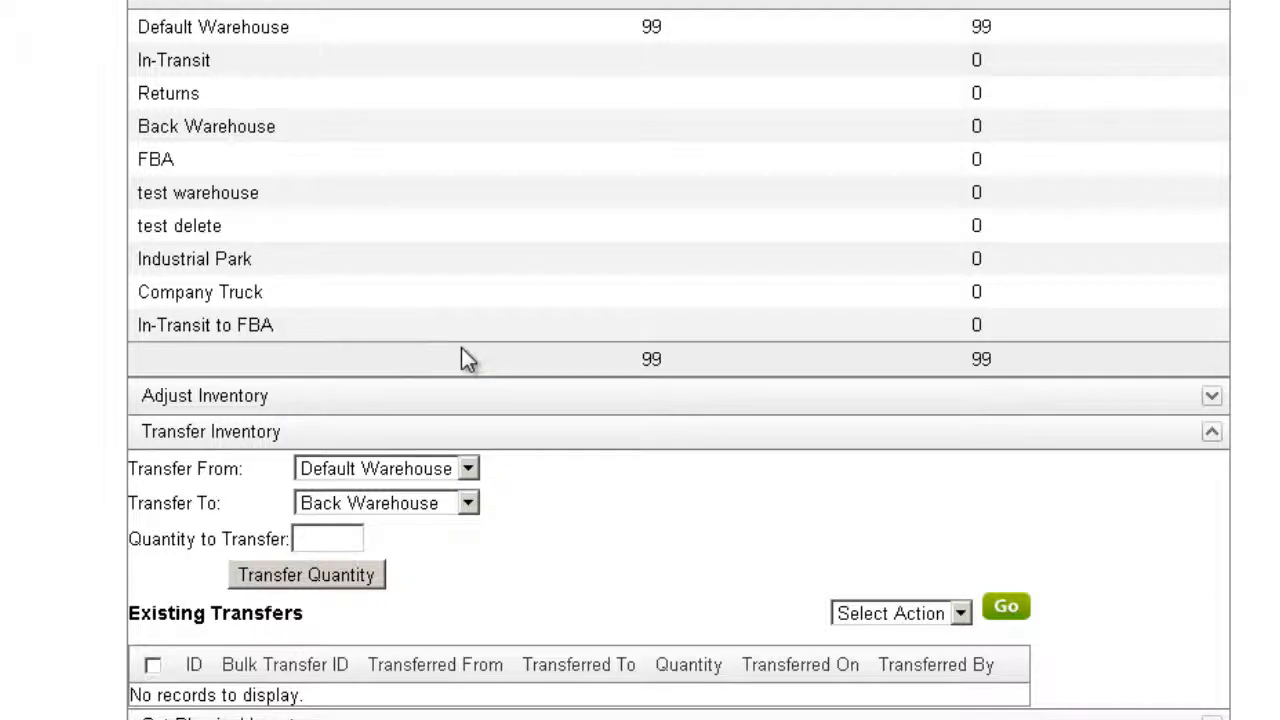
pyautogui.moveTo(375, 550)
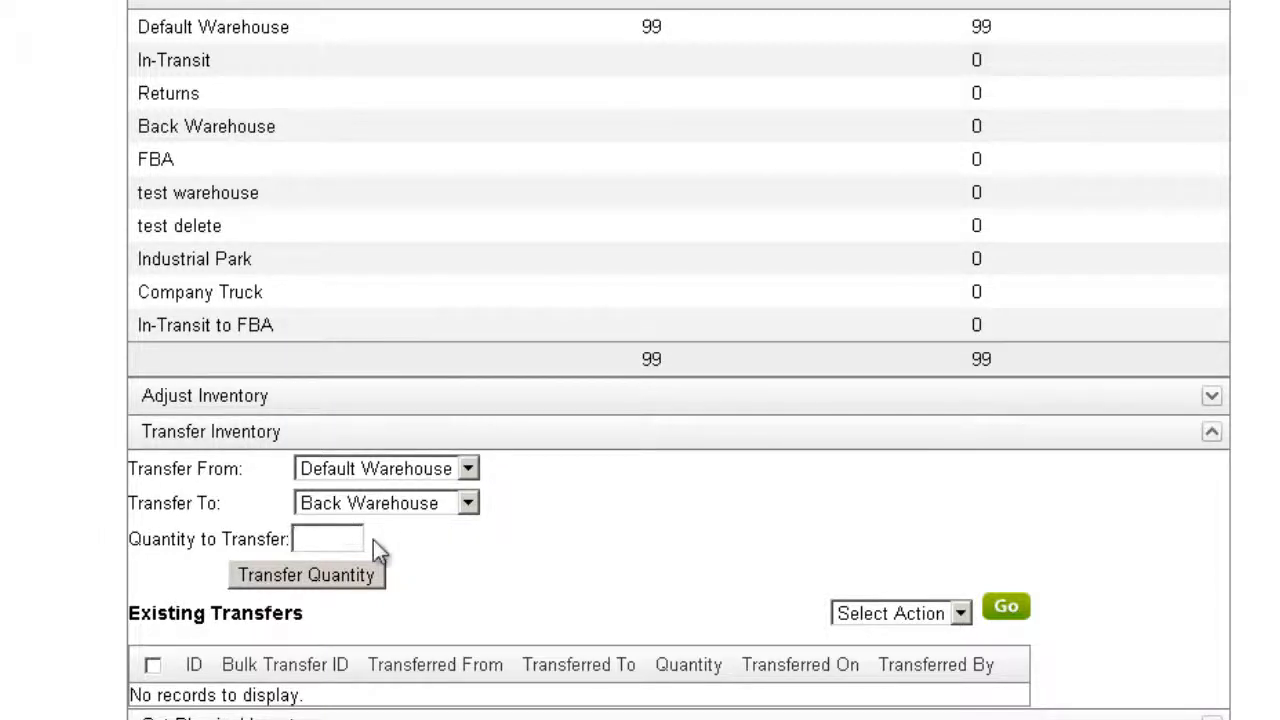
pyautogui.write('20')
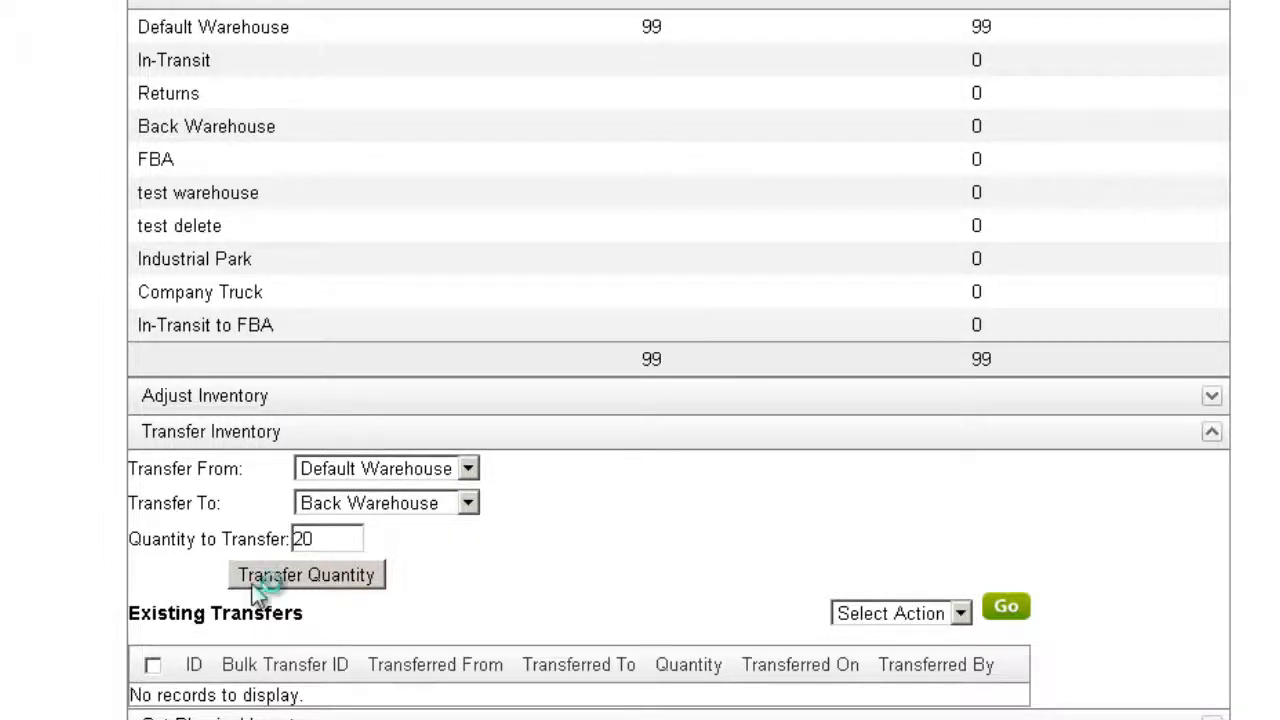
pyautogui.click(306, 574)
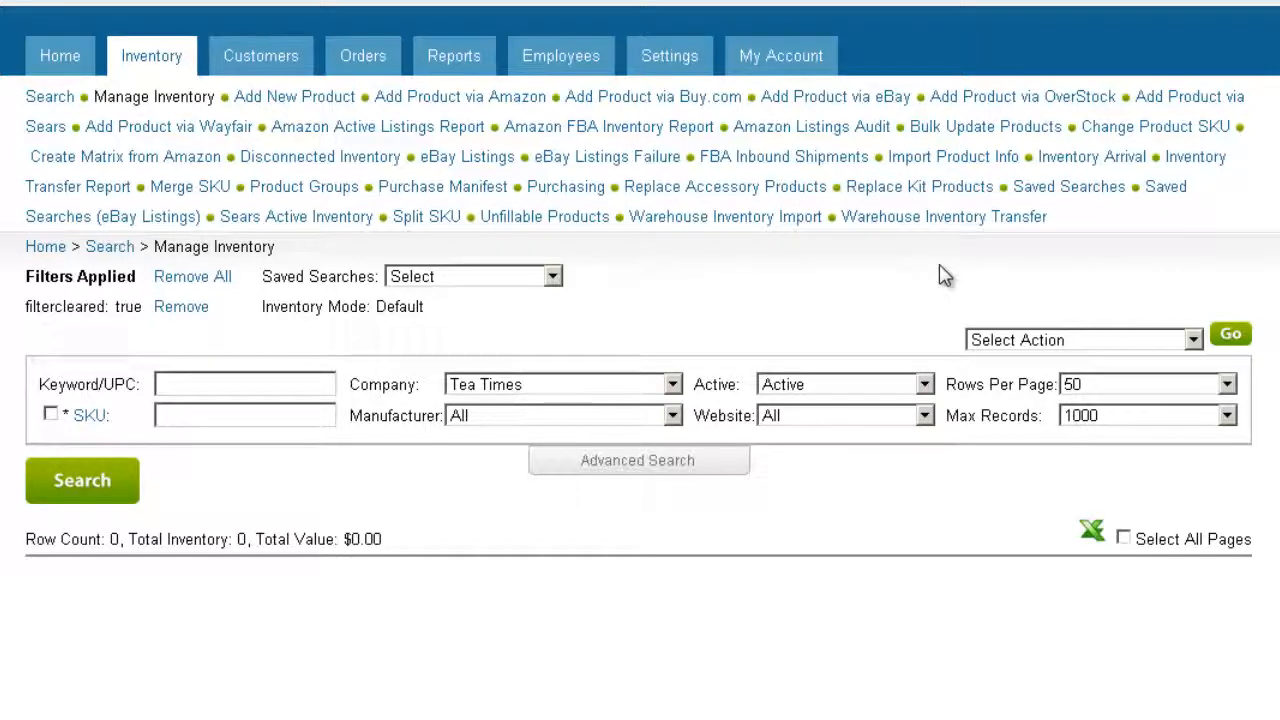
pyautogui.moveTo(944, 217)
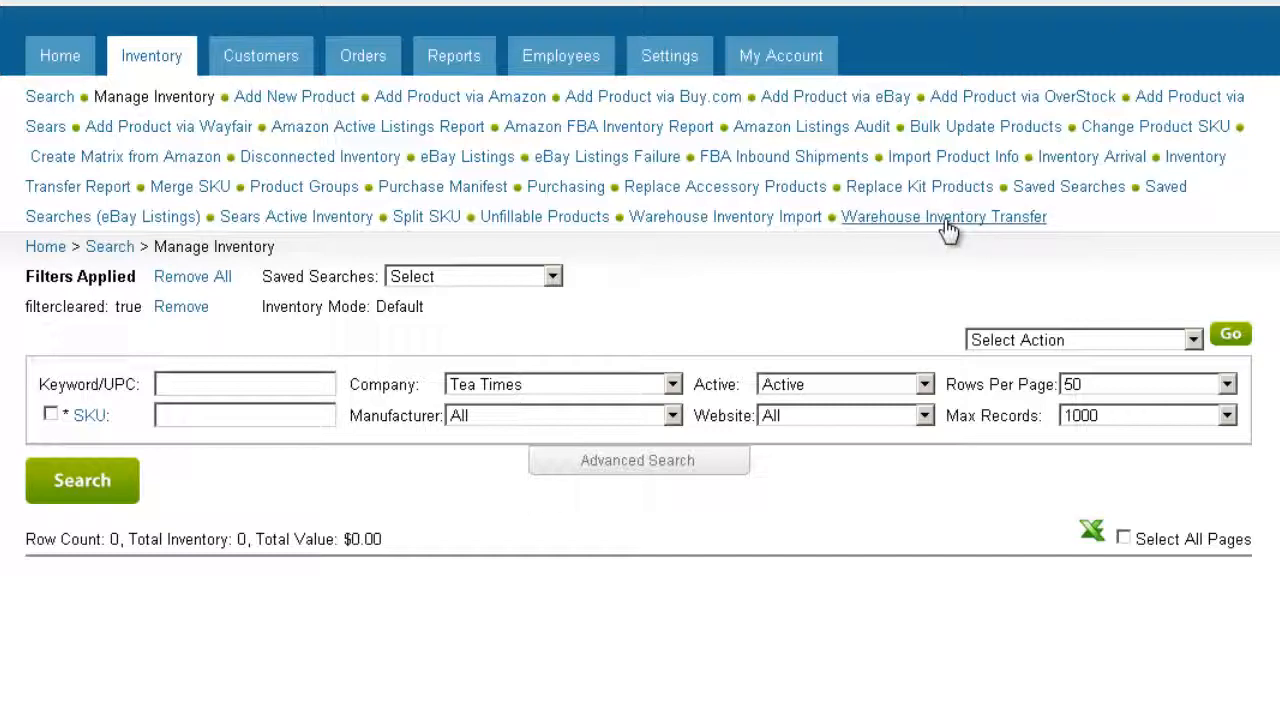
# Go to the Warehouse Inventory Transfer page listing existing transfer requests.
pyautogui.click(943, 216)
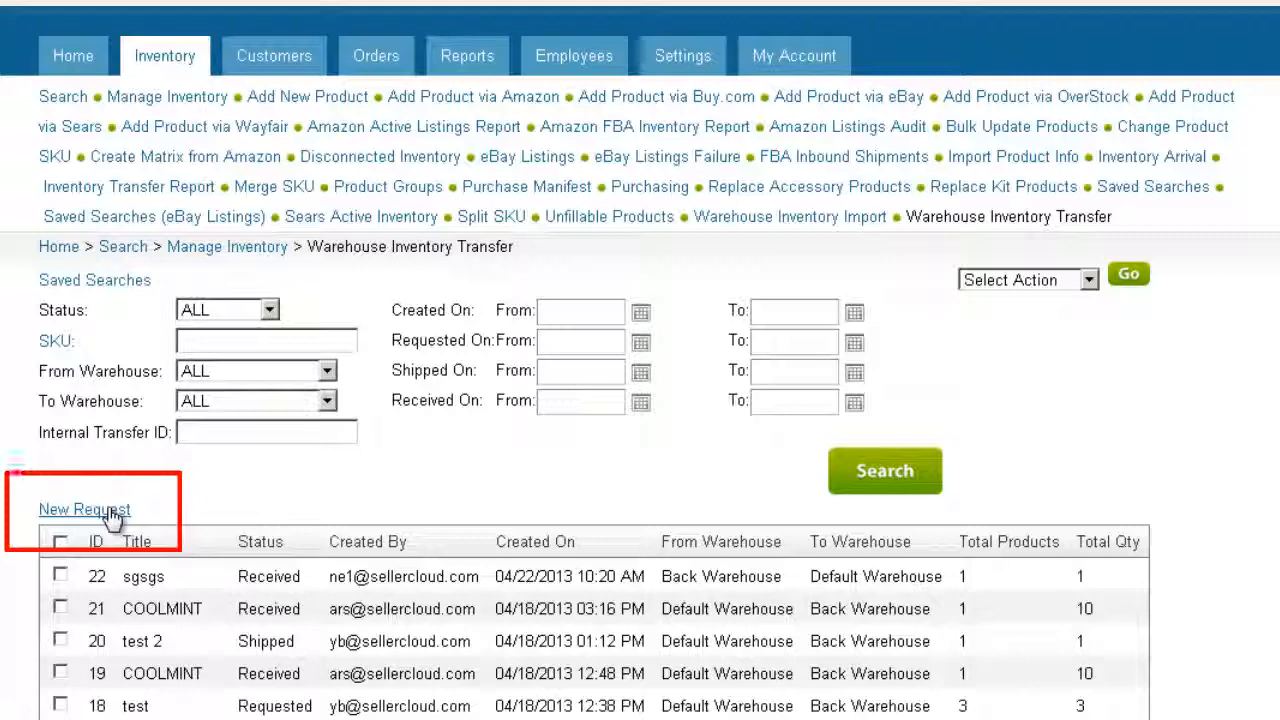
# Create a transfer request 'Last Season' from Default Warehouse via Company Truck to Back Warehouse.
pyautogui.click(84, 509)
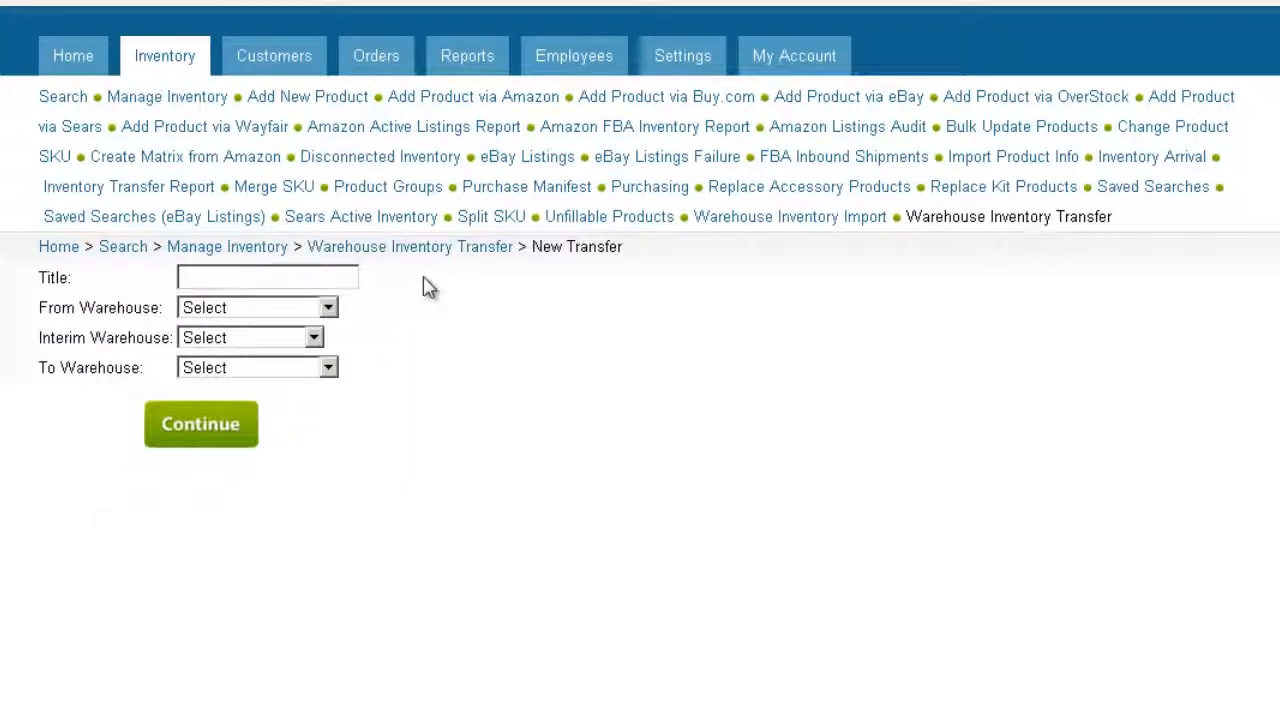
pyautogui.write('Last Season')
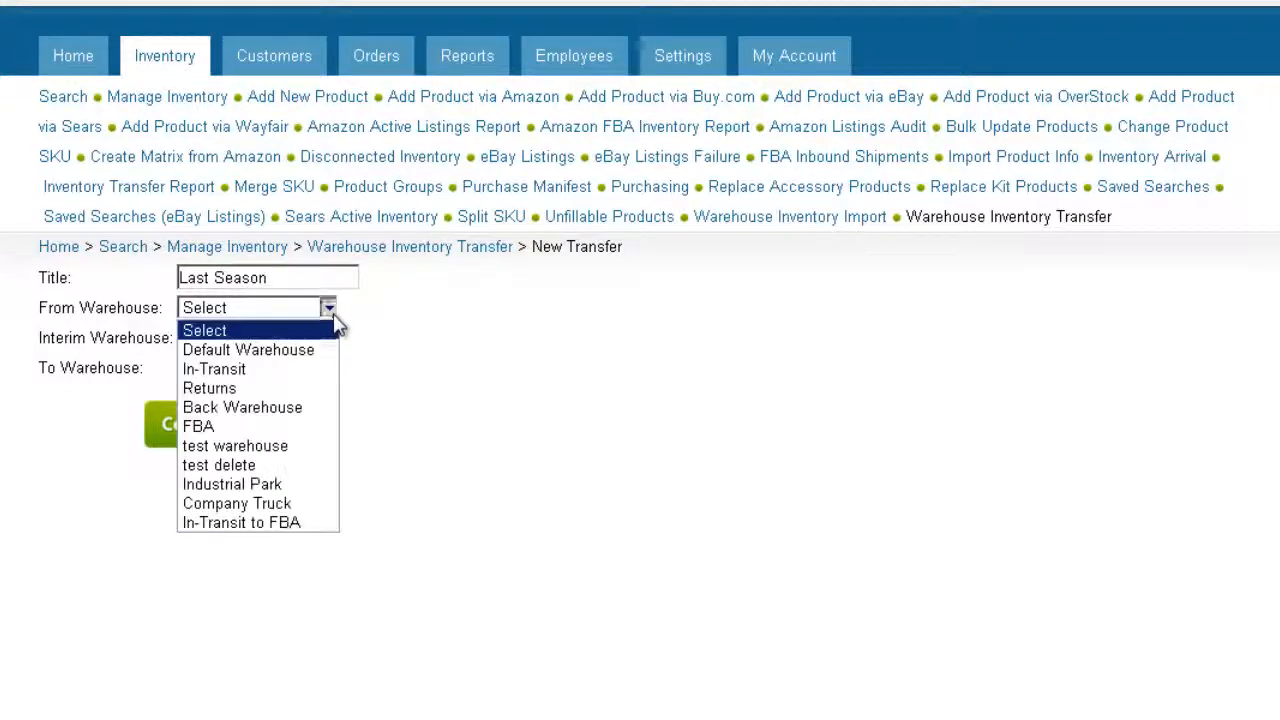
pyautogui.click(248, 349)
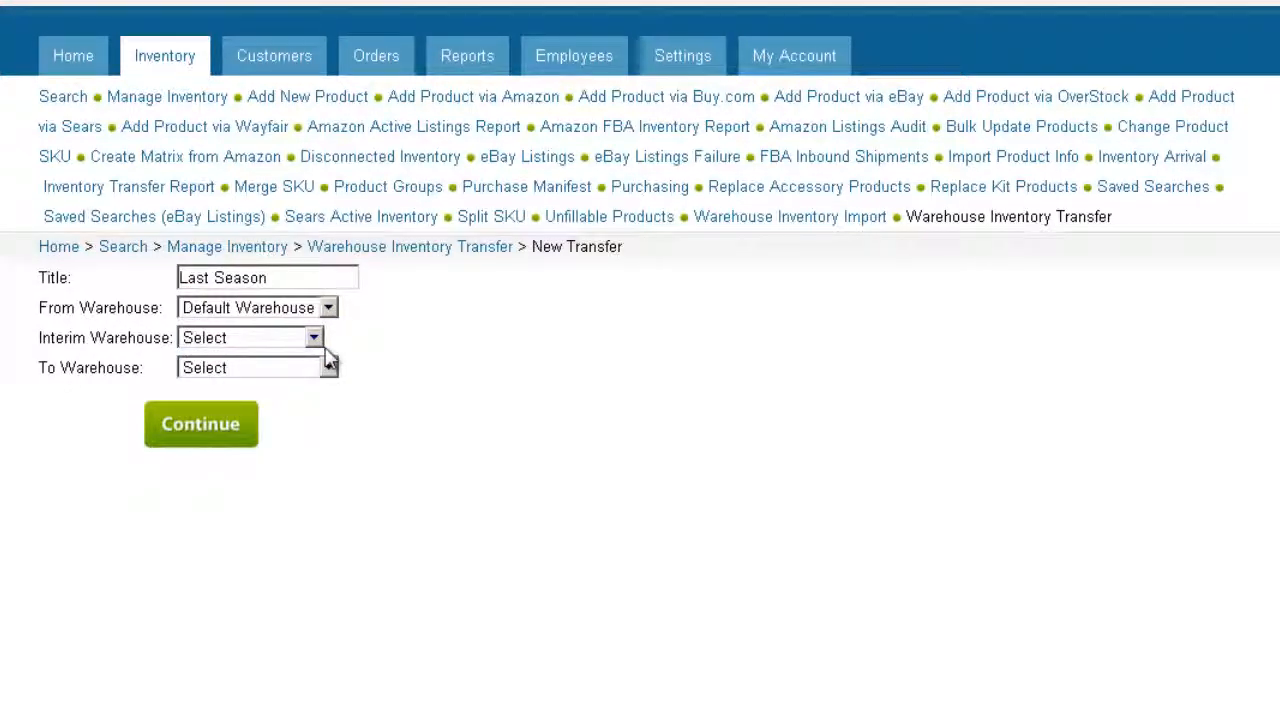
pyautogui.moveTo(327, 363)
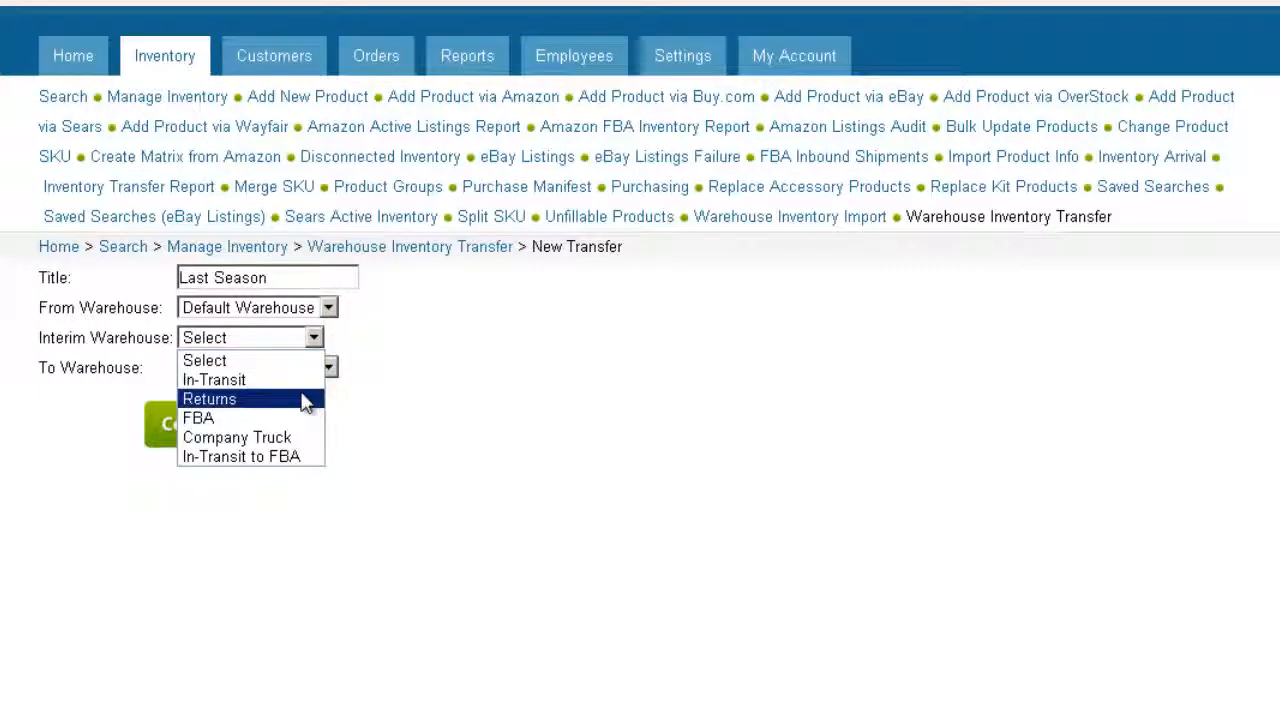
pyautogui.click(237, 437)
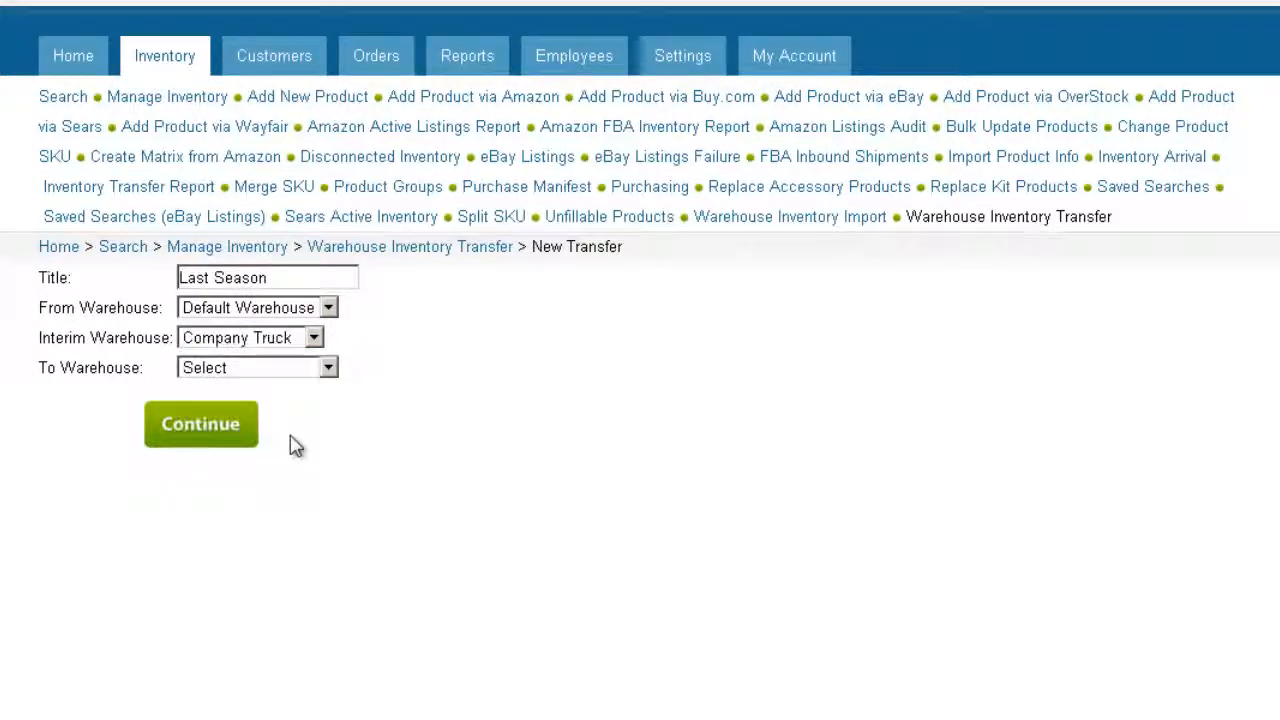
pyautogui.click(256, 367)
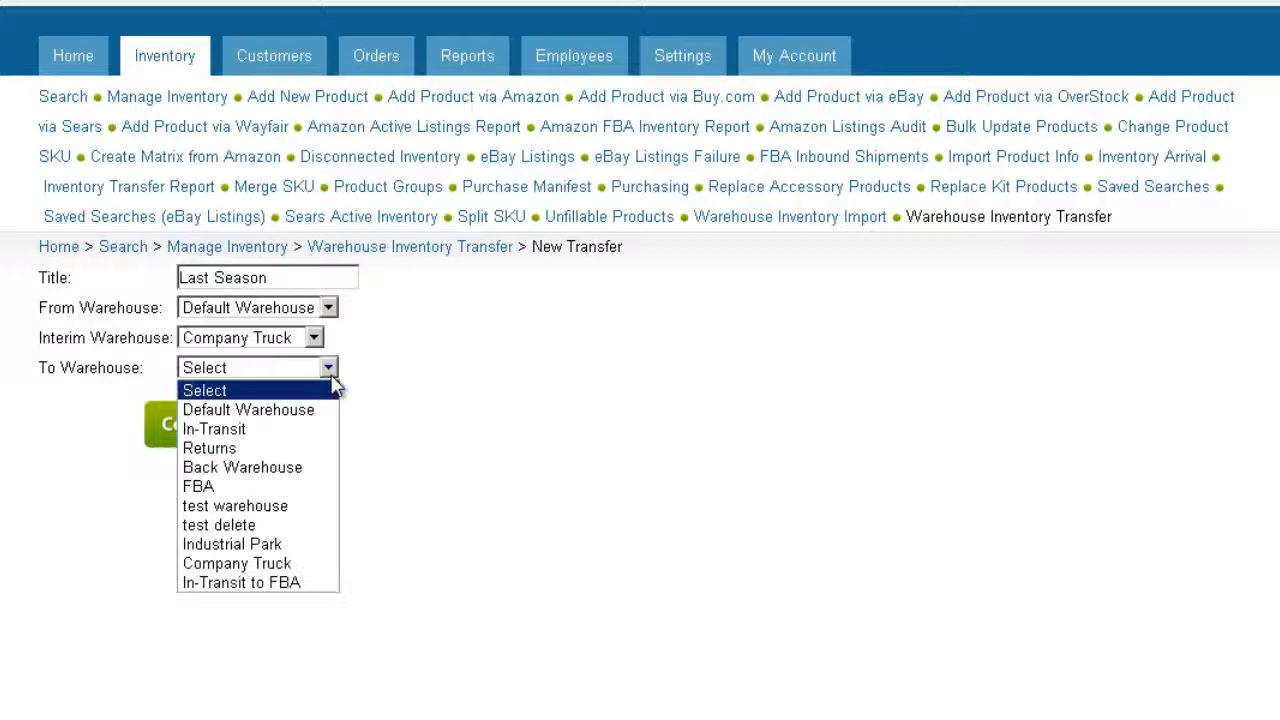
pyautogui.click(242, 467)
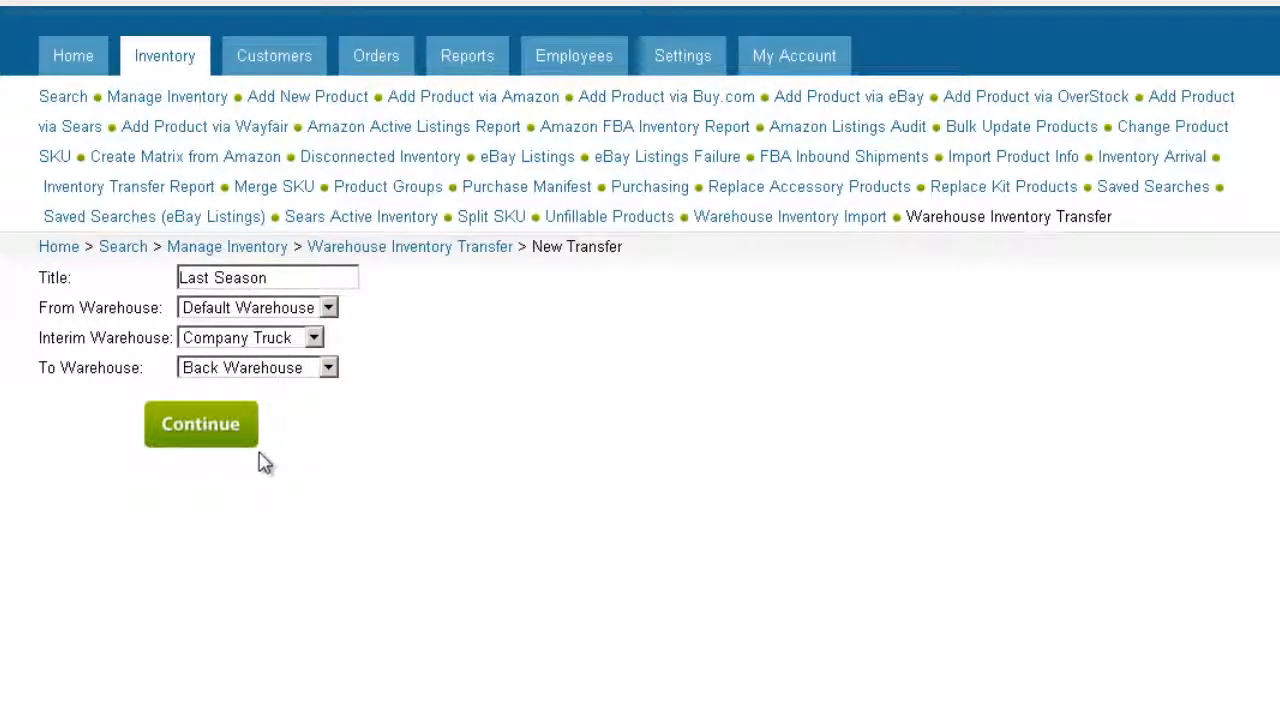
pyautogui.click(200, 423)
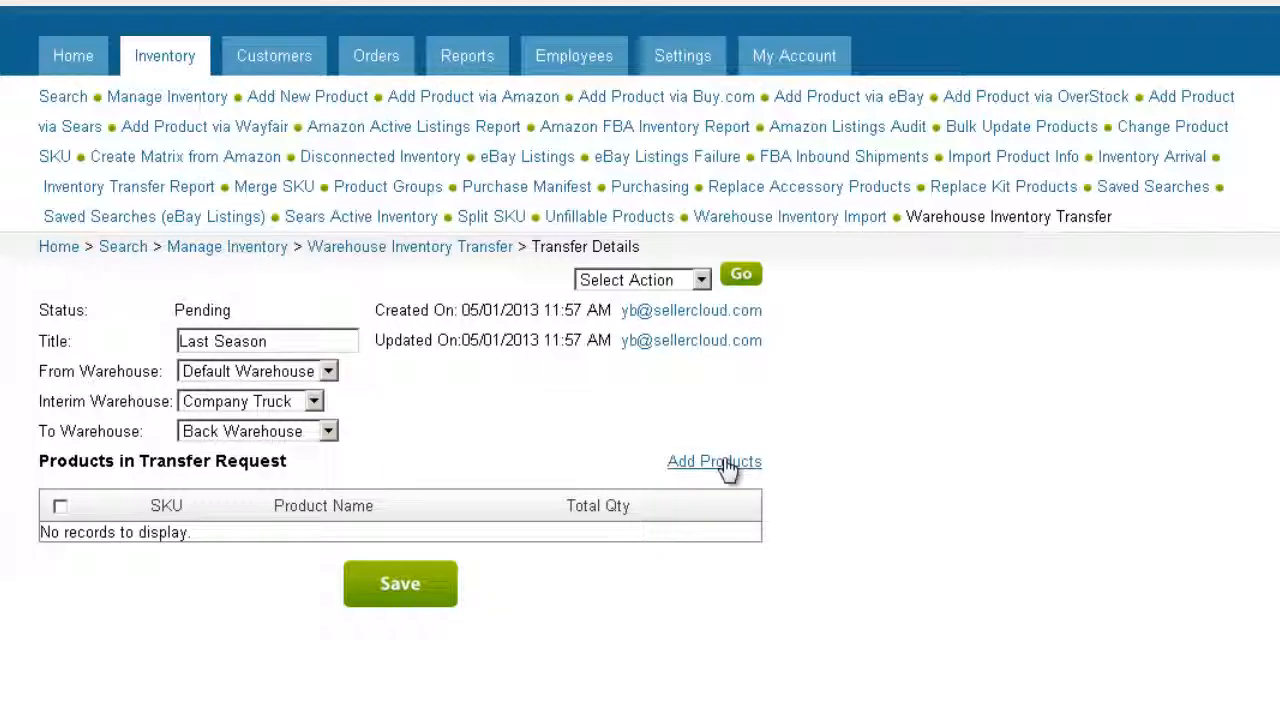
# Search for BICCORRE and add the Bic Correction Fluid to the Last Season request.
pyautogui.click(714, 461)
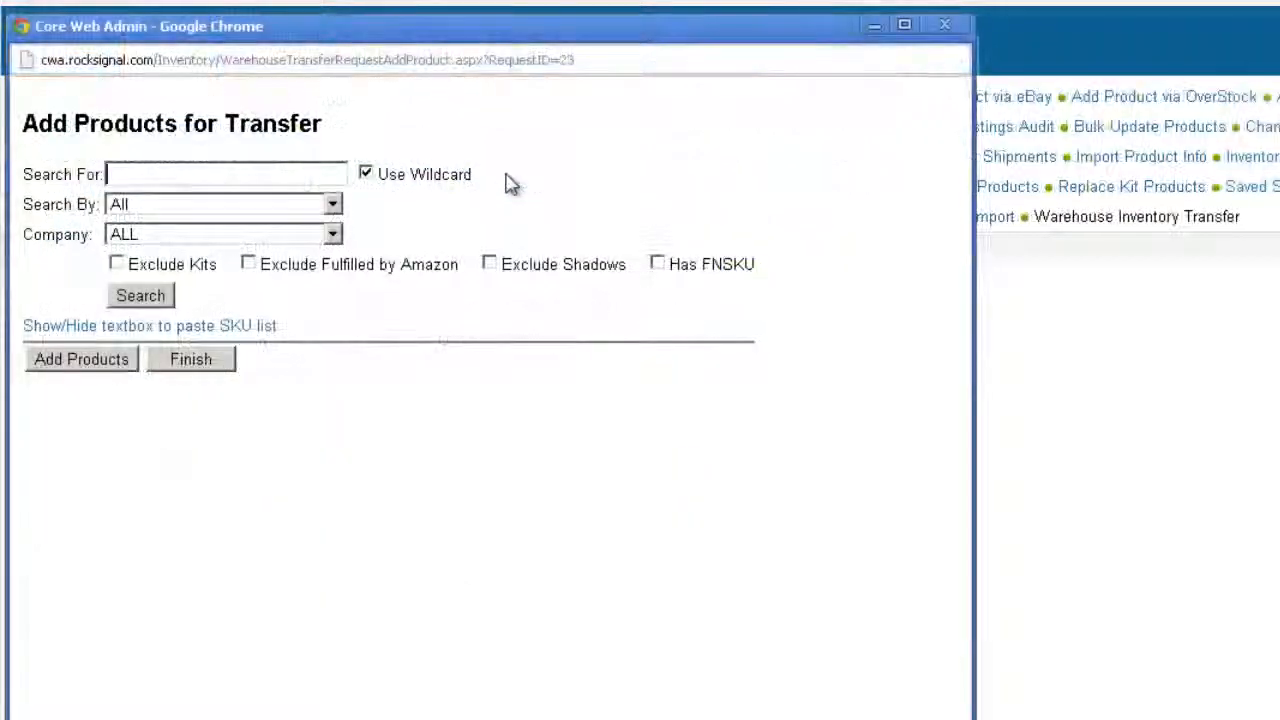
pyautogui.write('BICCORRE')
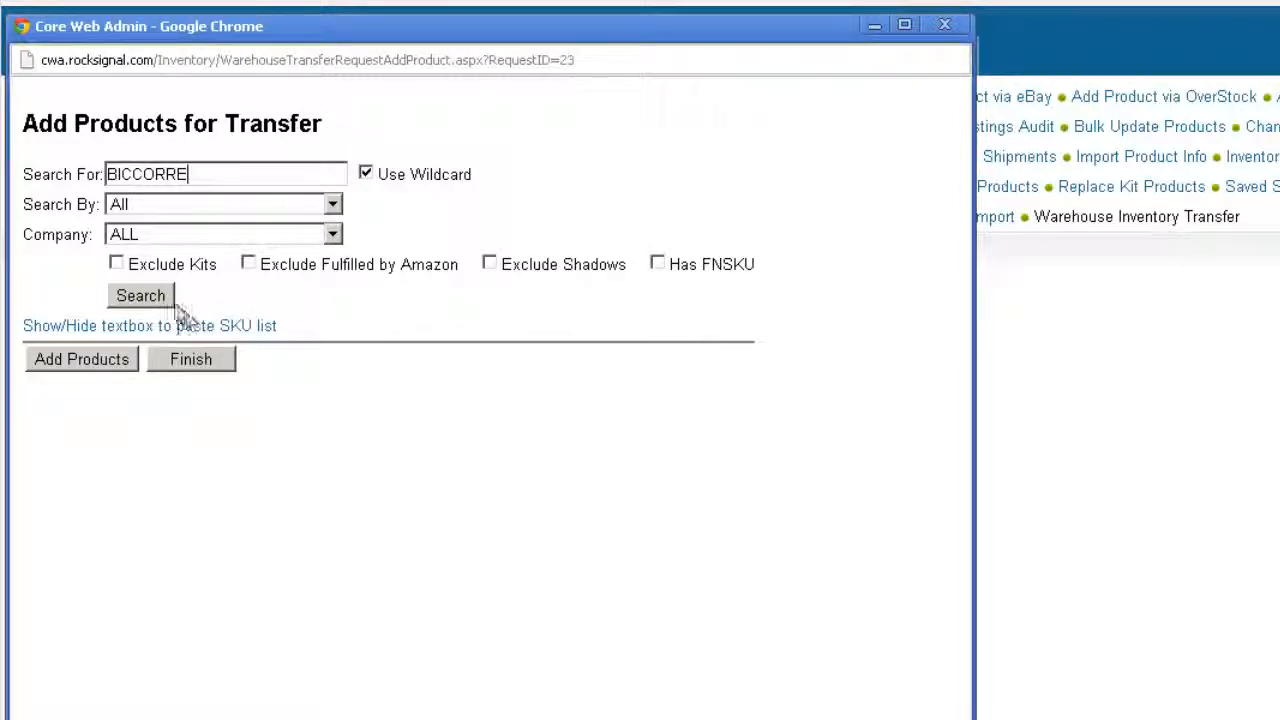
pyautogui.click(150, 325)
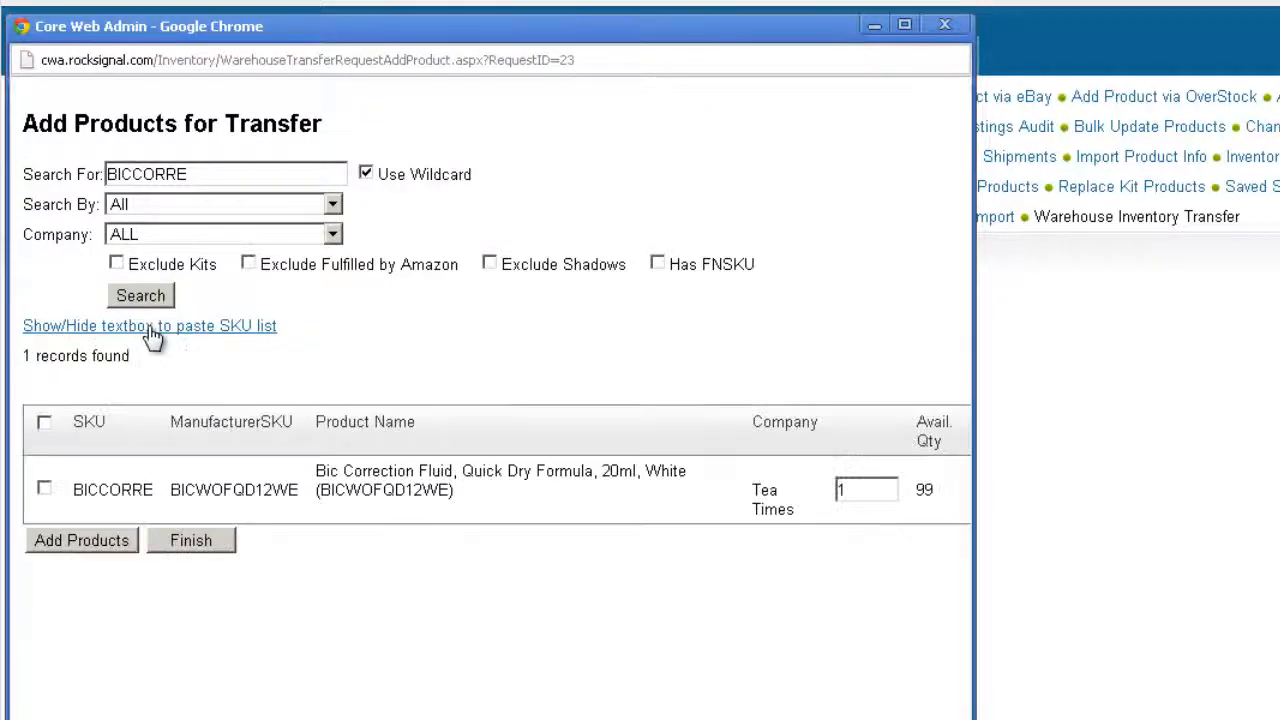
pyautogui.click(44, 489)
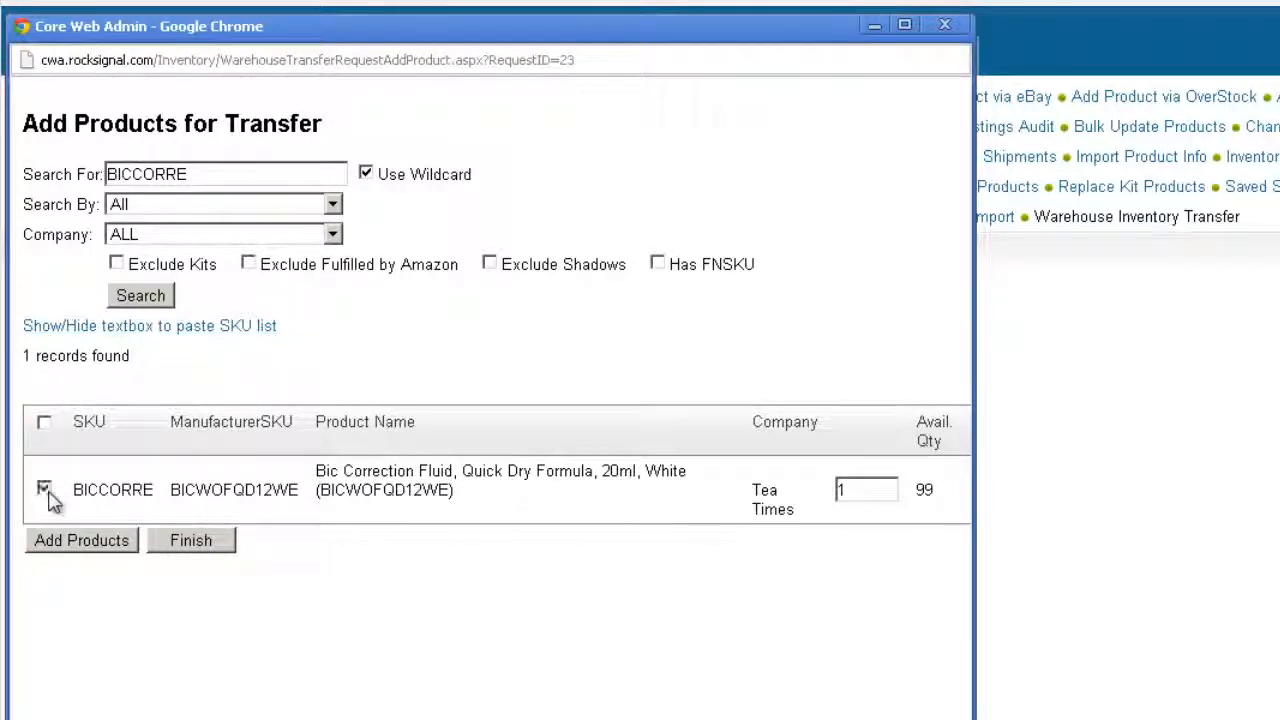
pyautogui.click(81, 540)
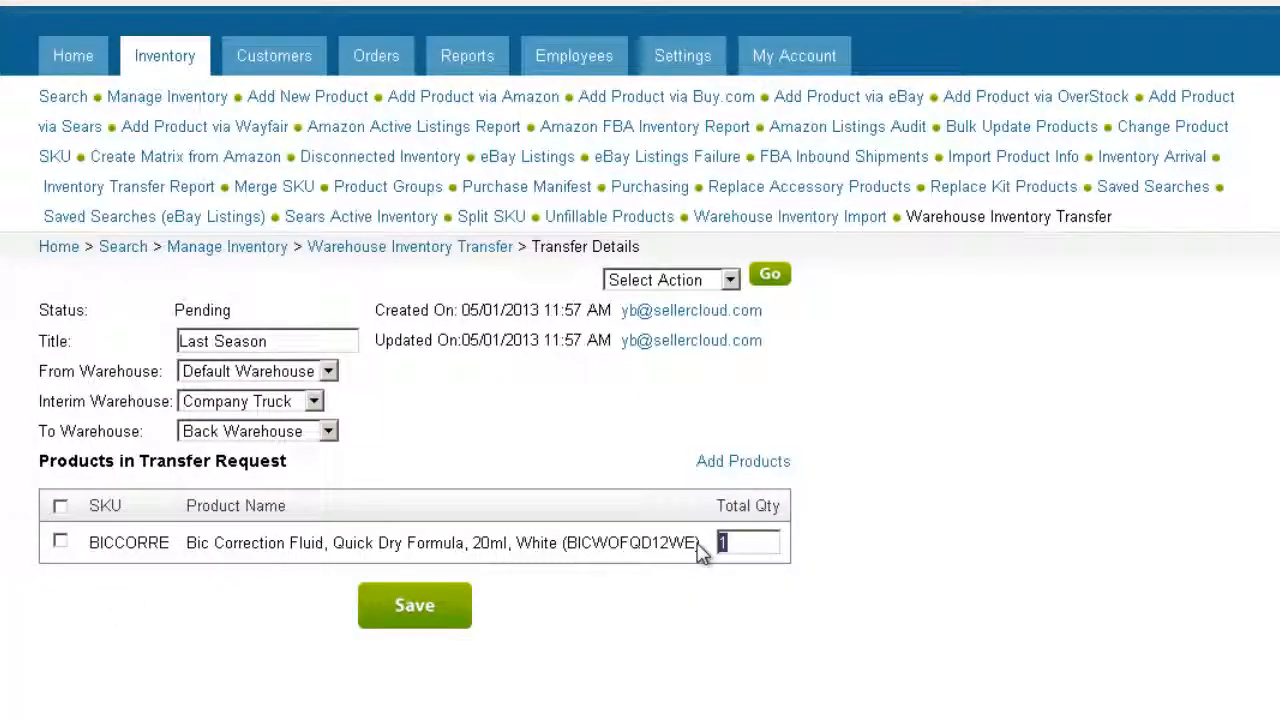
# Save the request with BICCORRE's Total Qty set to 20.
pyautogui.write('20')
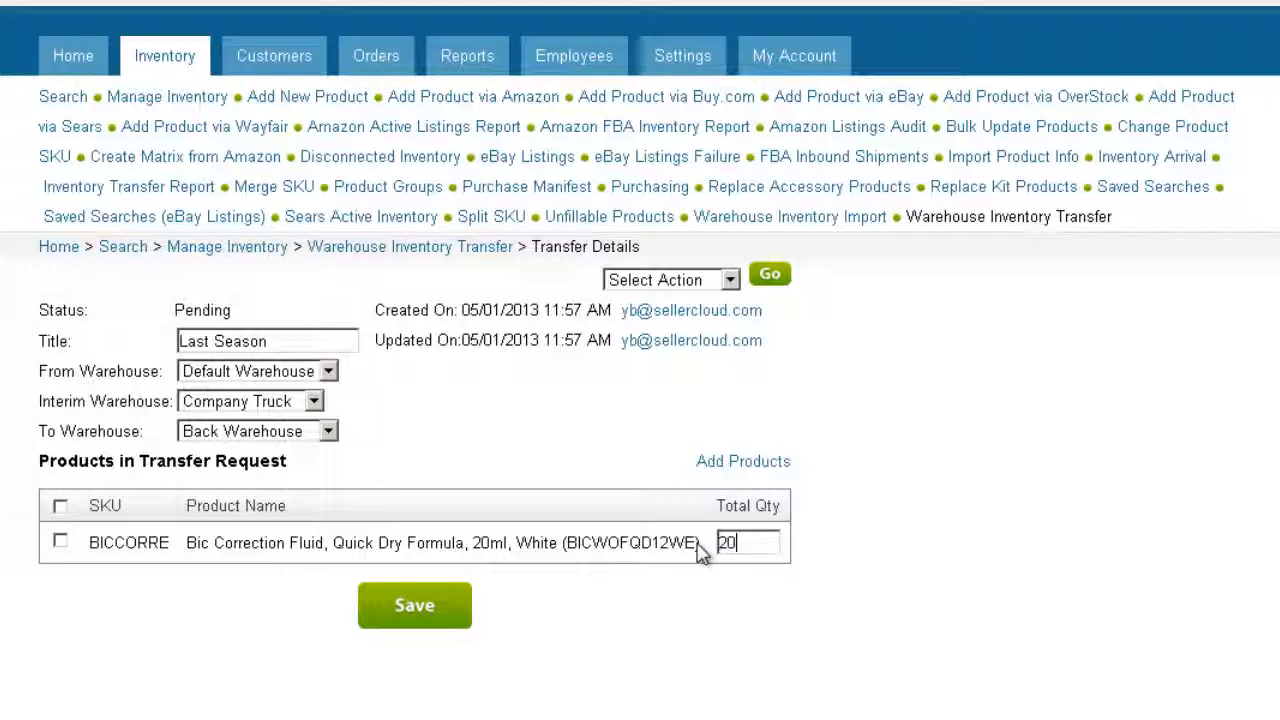
pyautogui.click(414, 605)
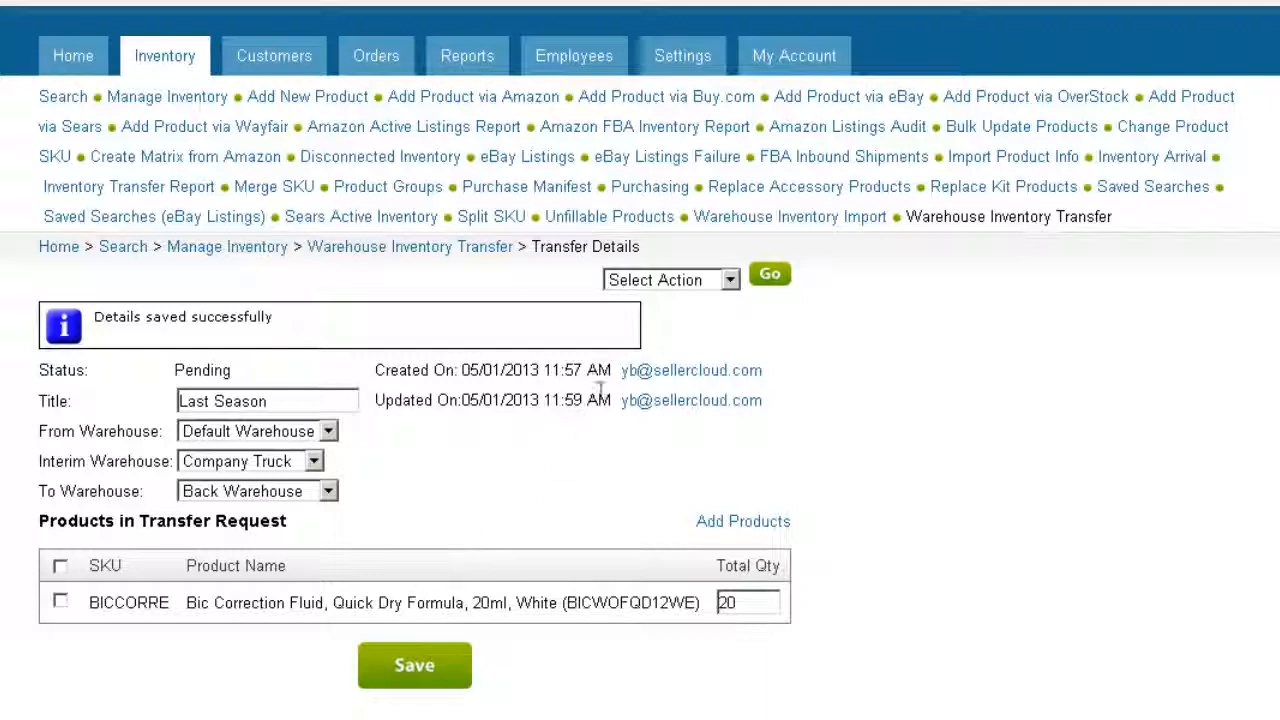
# Set the Last Season transfer to Requested status.
pyautogui.click(670, 279)
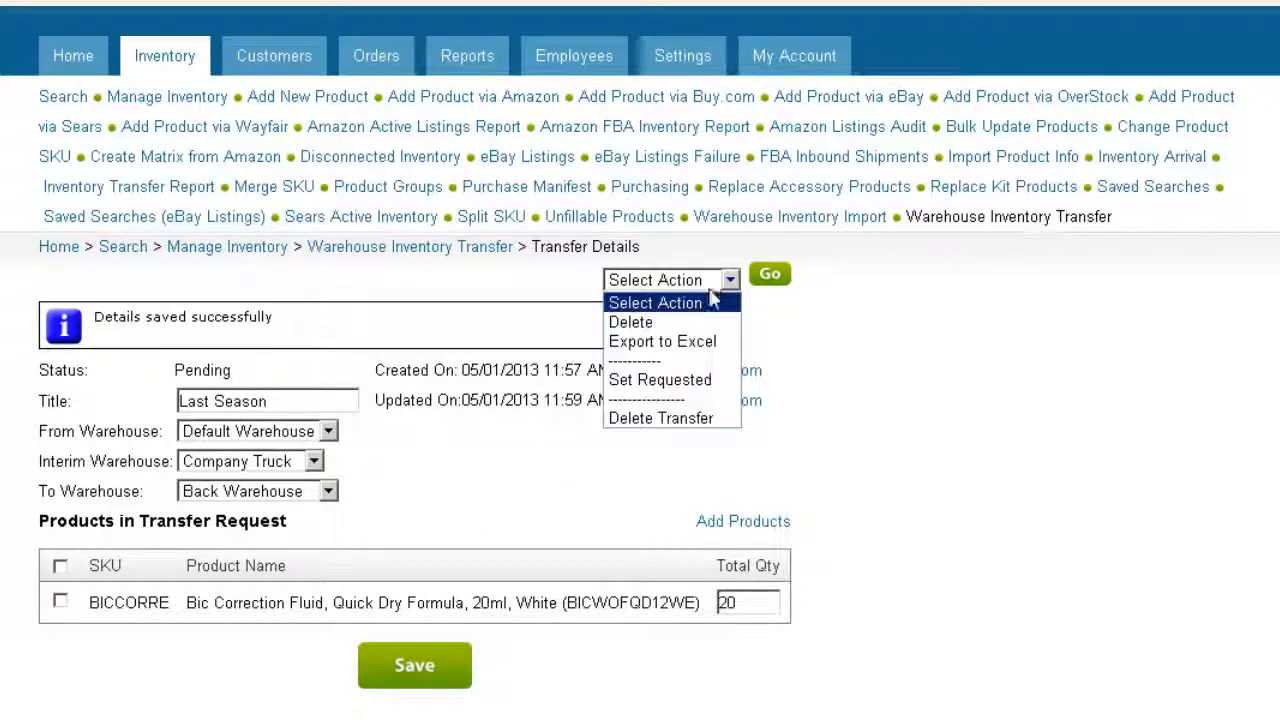
pyautogui.click(660, 379)
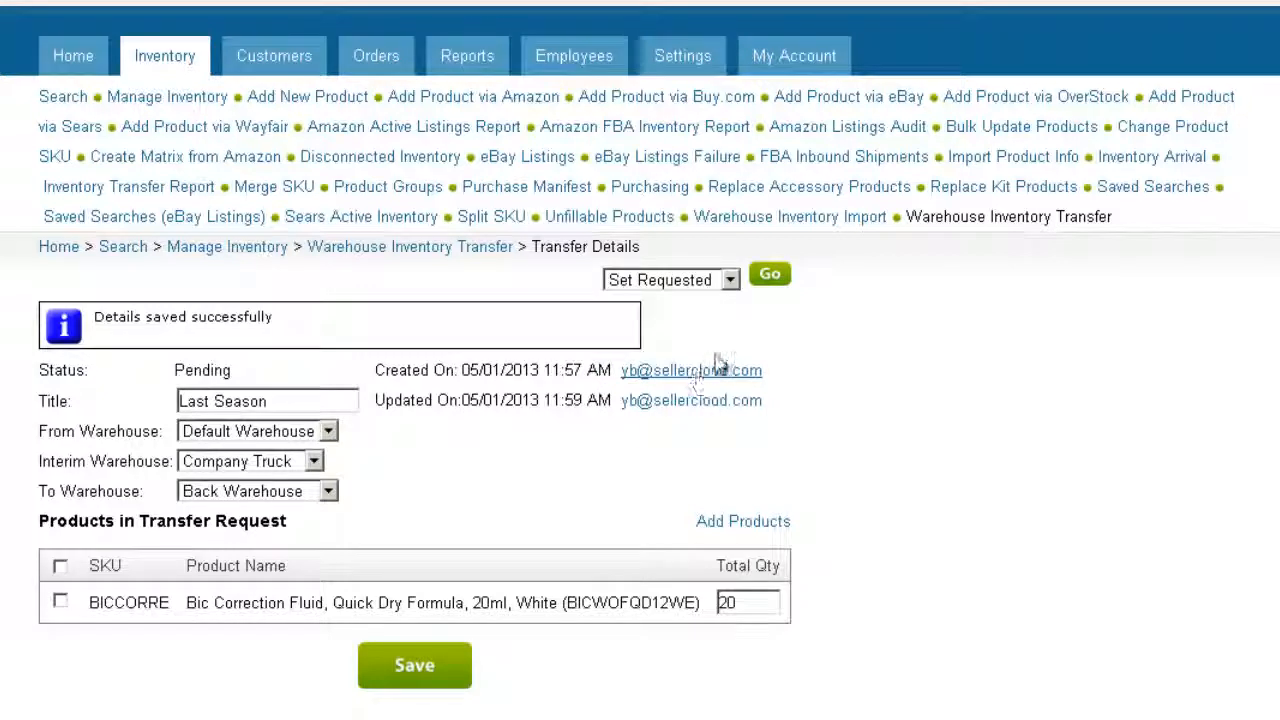
pyautogui.click(769, 273)
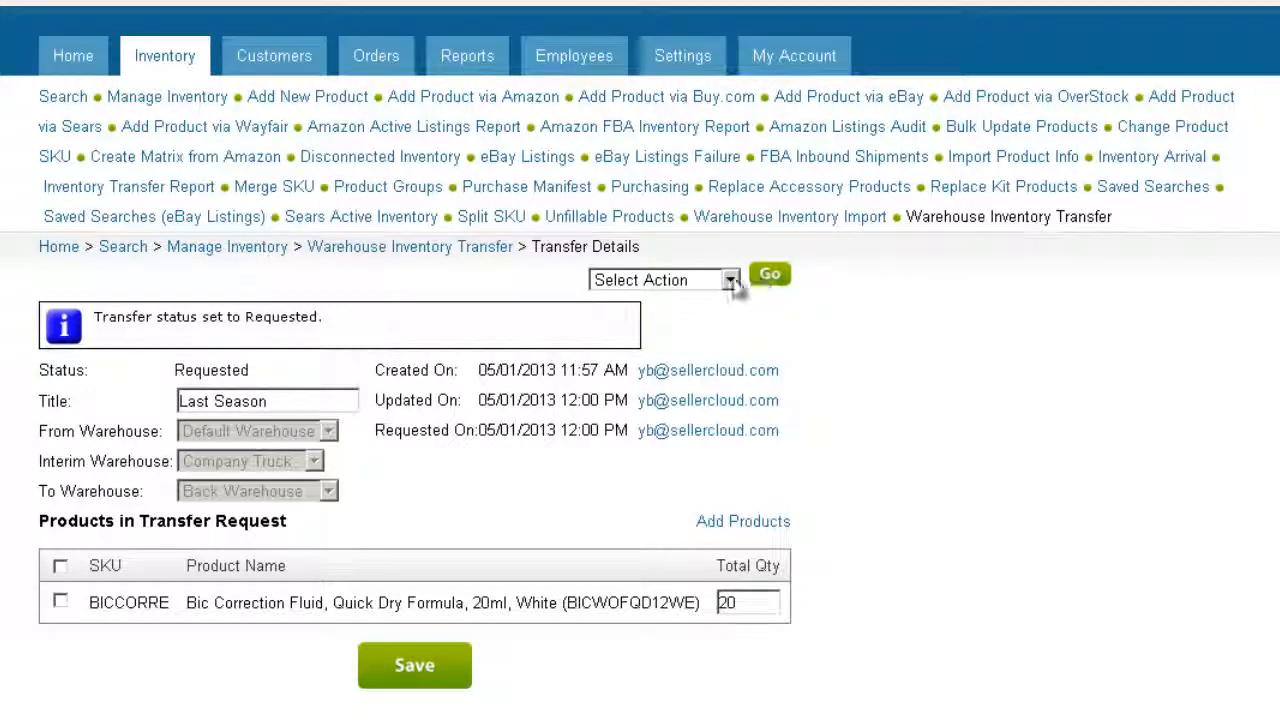
# Mark the Last Season transfer as Shipped.
pyautogui.click(660, 279)
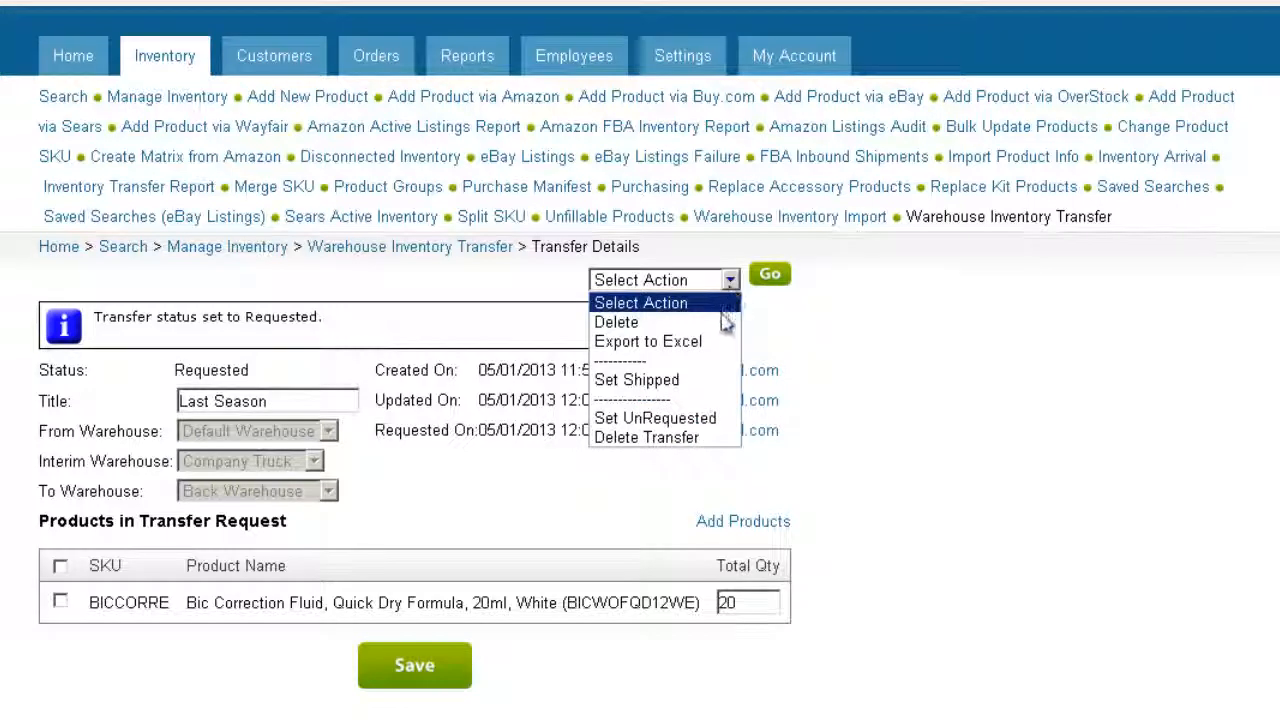
pyautogui.click(636, 379)
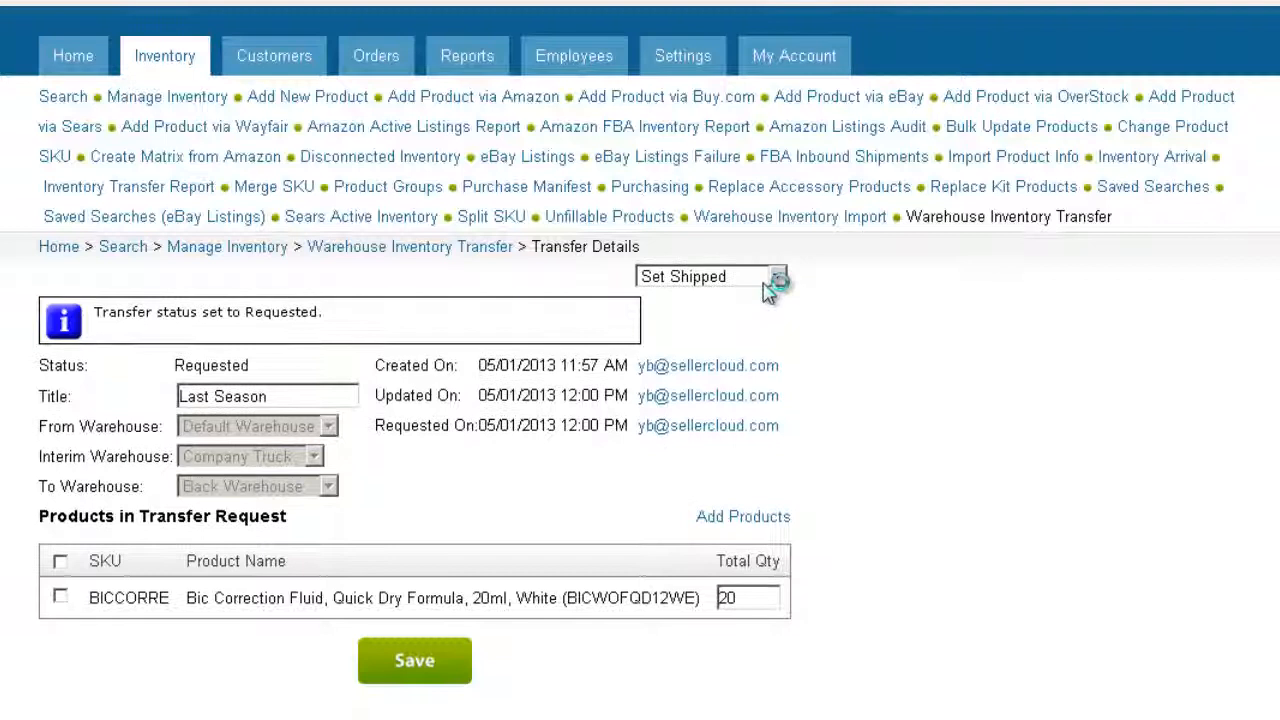
pyautogui.click(708, 276)
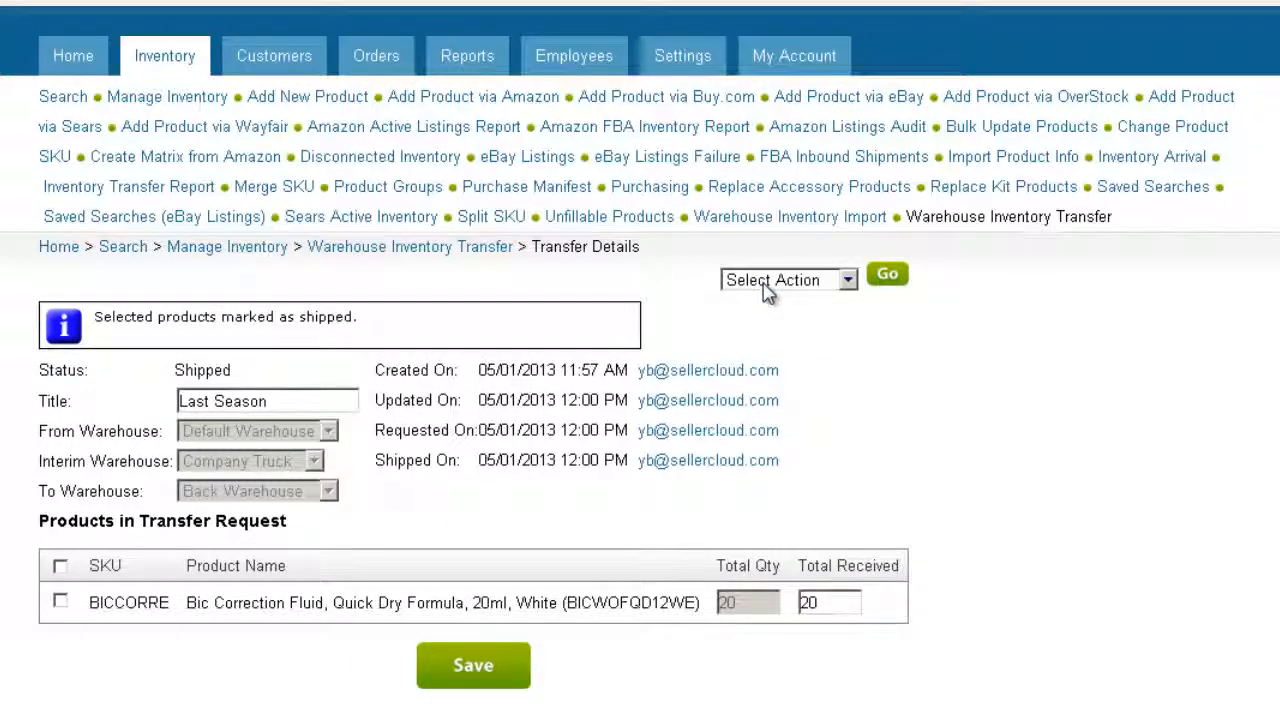
pyautogui.moveTo(827, 295)
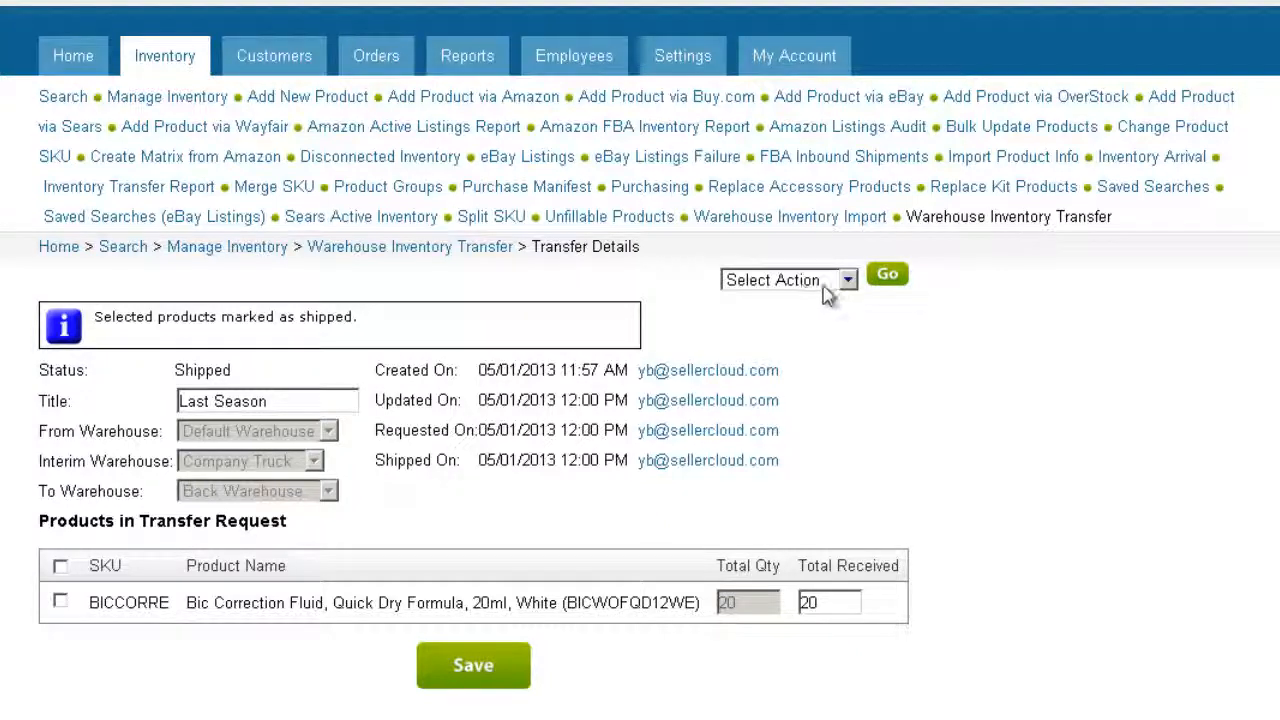
# Mark the Last Season transfer as Received, completing the 20-unit move to Back Warehouse.
pyautogui.click(782, 279)
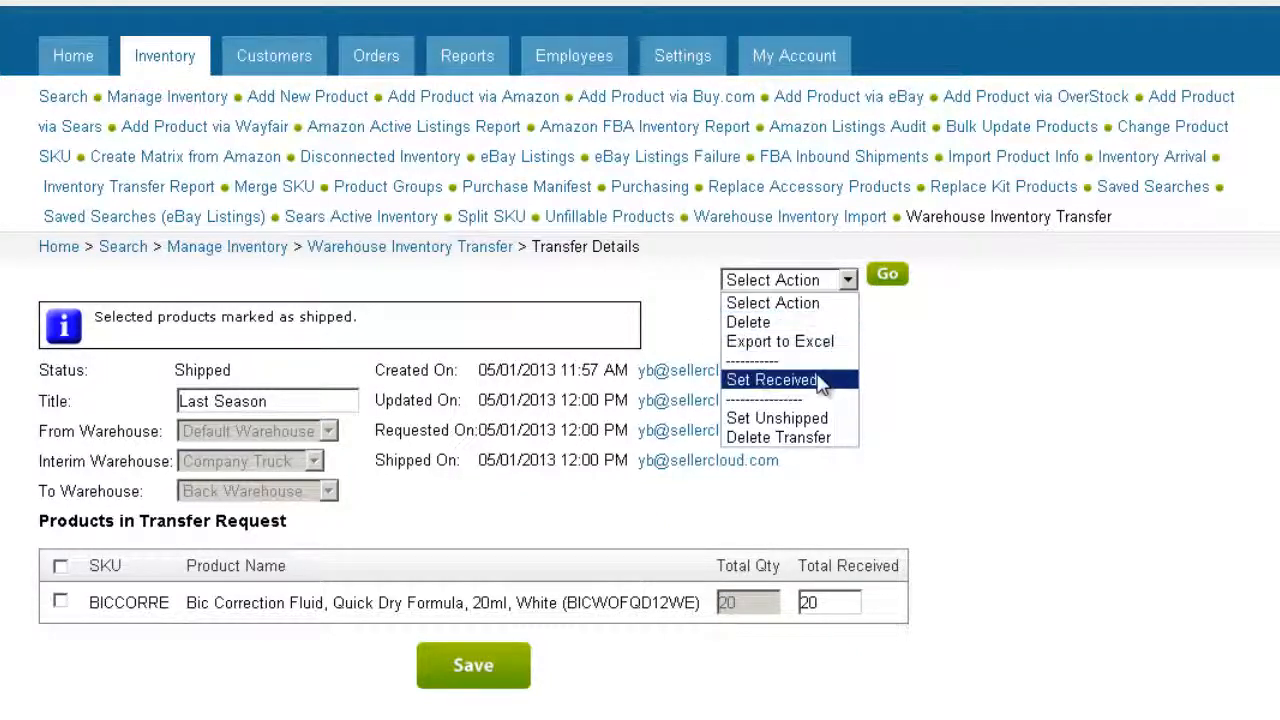
pyautogui.click(770, 379)
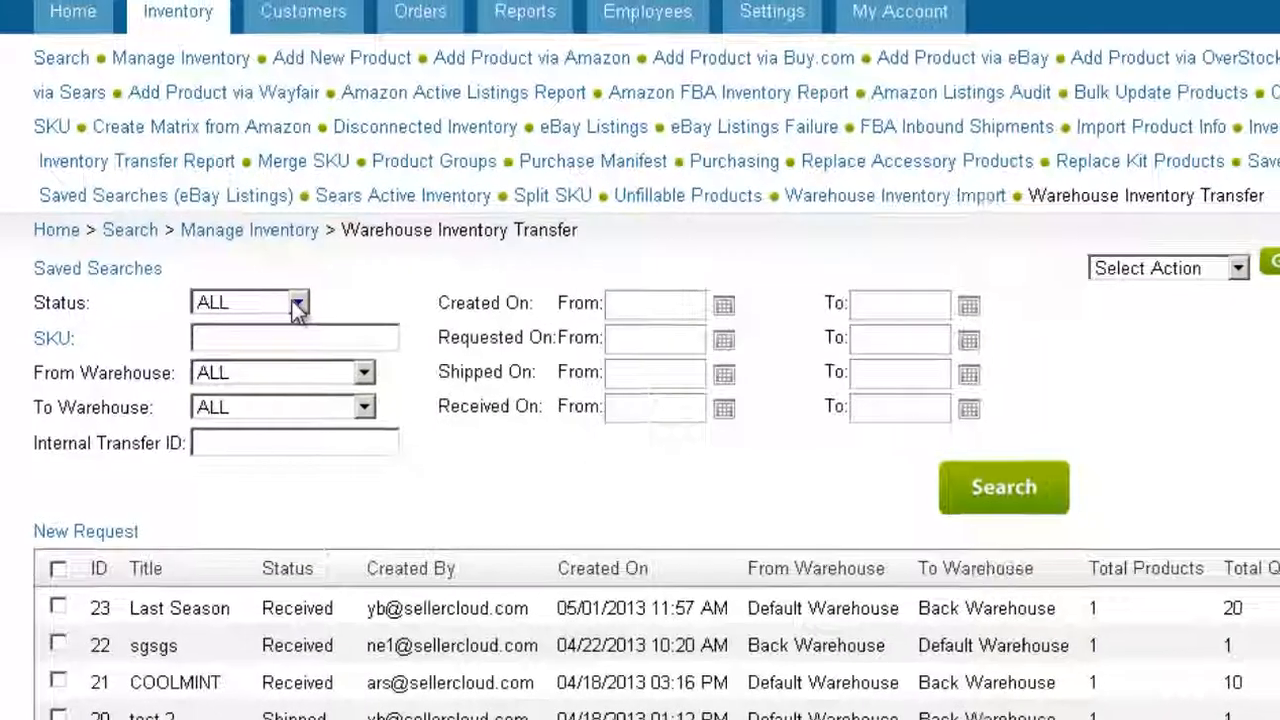
# Filter the transfer list to Requested status, leaving only the 'test' request.
pyautogui.click(298, 302)
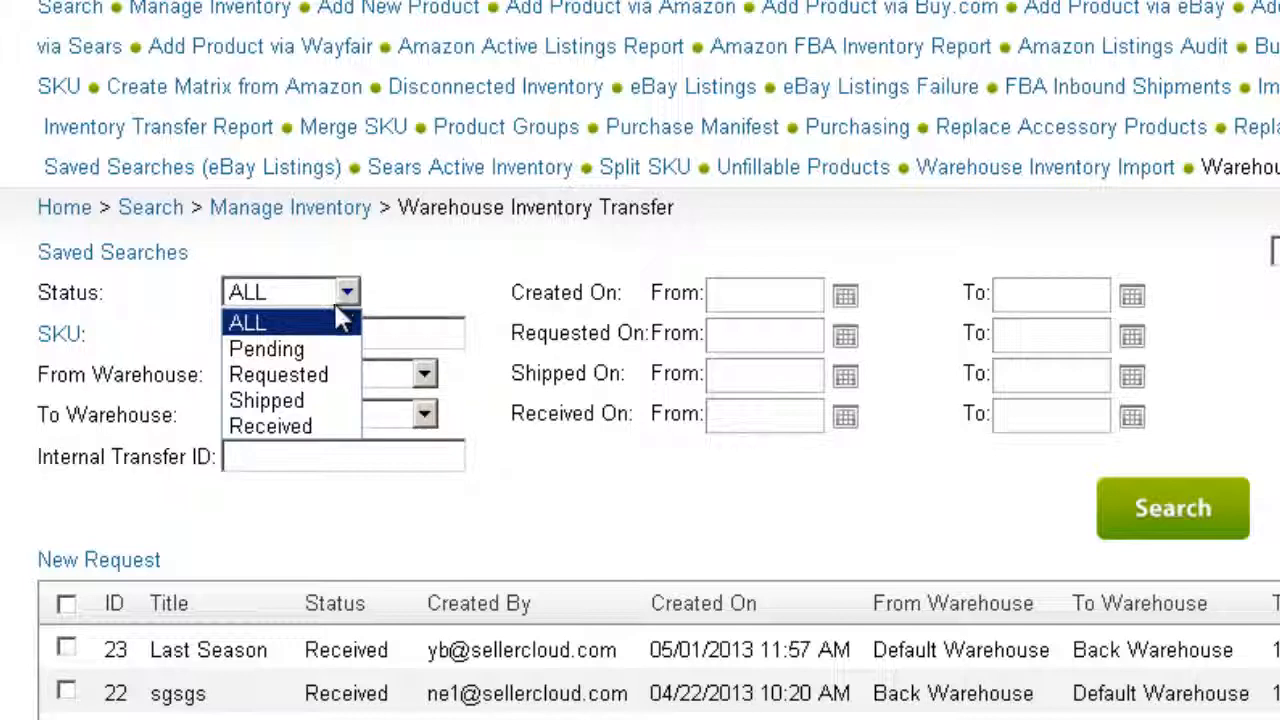
pyautogui.click(278, 374)
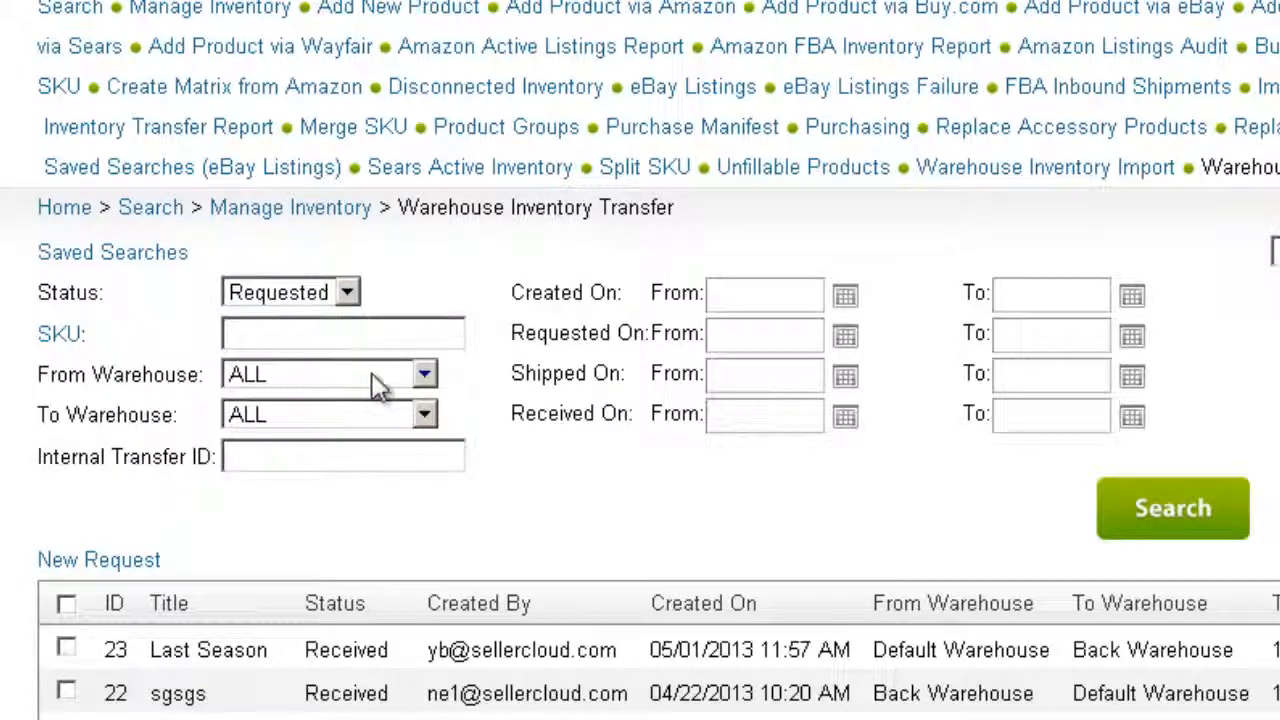
pyautogui.click(1172, 508)
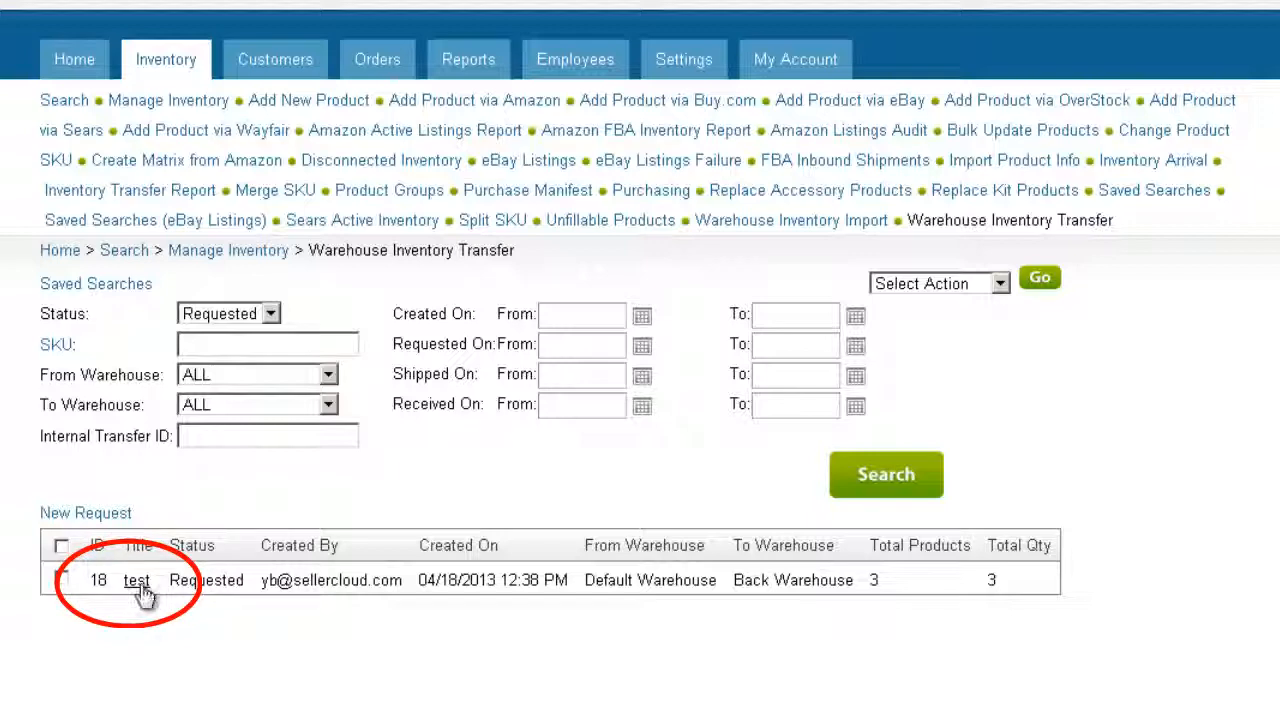
# Set the 'test' transfer to Shipped and save its three Kleenex lines with 1 received each.
pyautogui.click(137, 580)
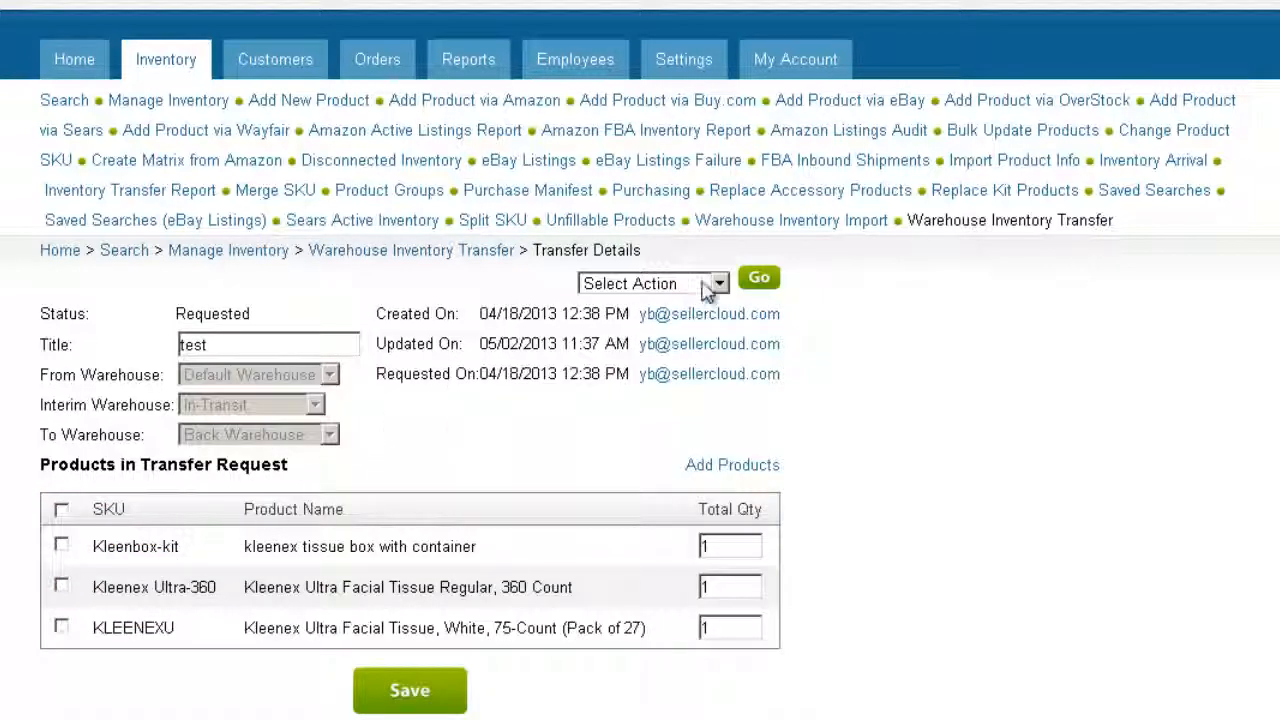
pyautogui.click(650, 283)
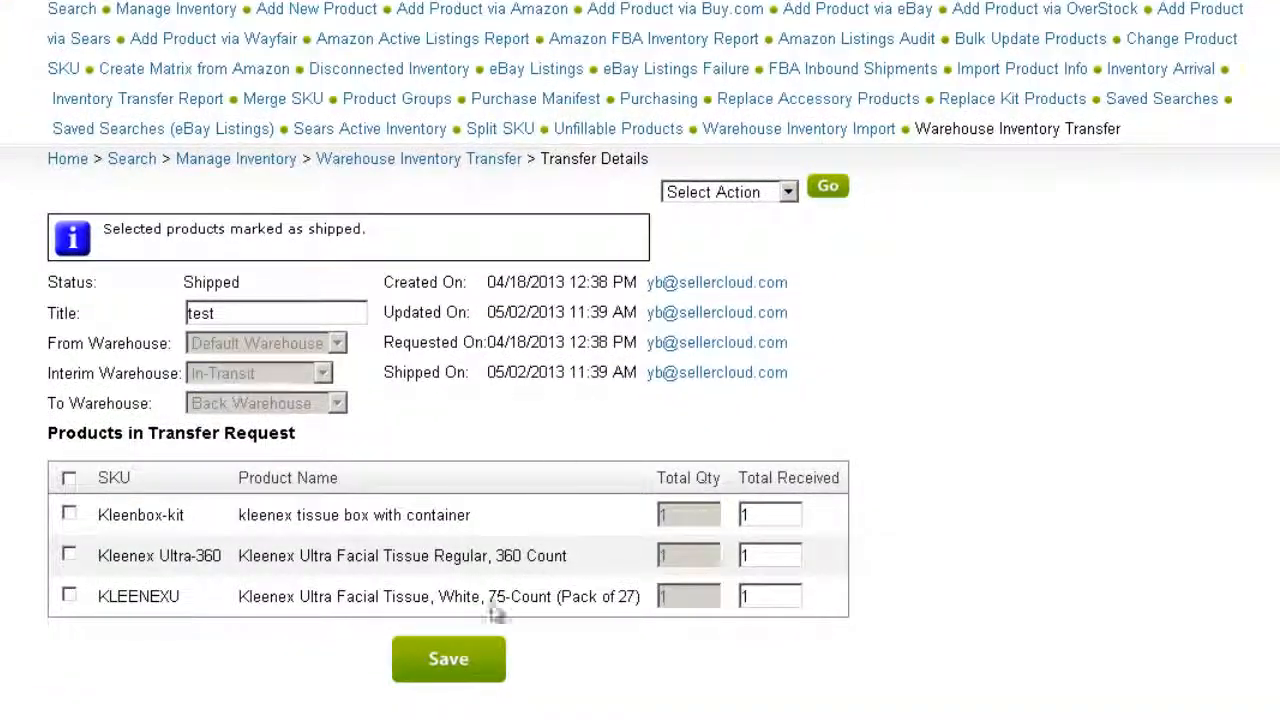
pyautogui.click(448, 659)
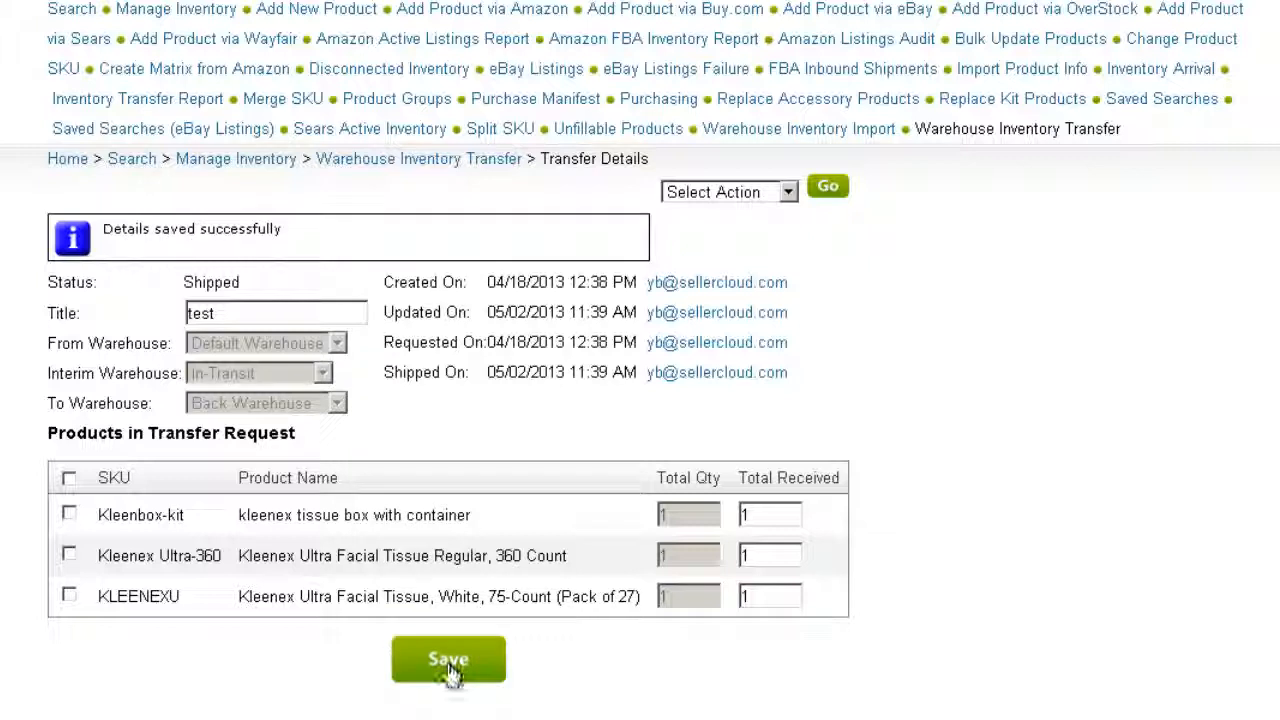